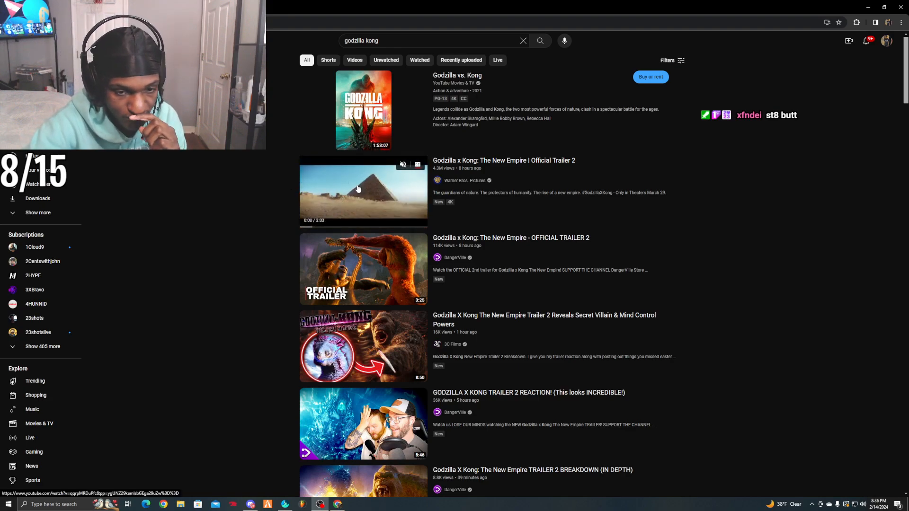
Open the Godzilla x Kong Official Trailer 2 result and watch it fullscreen.
click(363, 192)
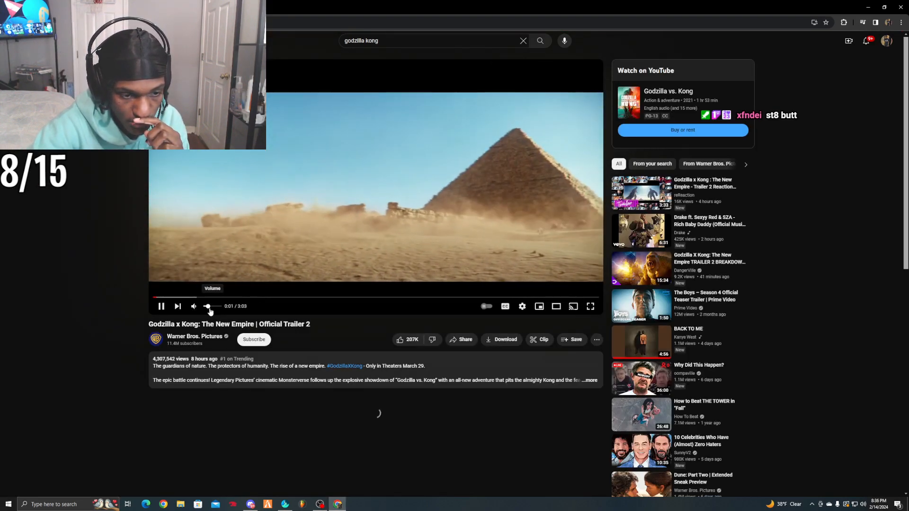
click(589, 307)
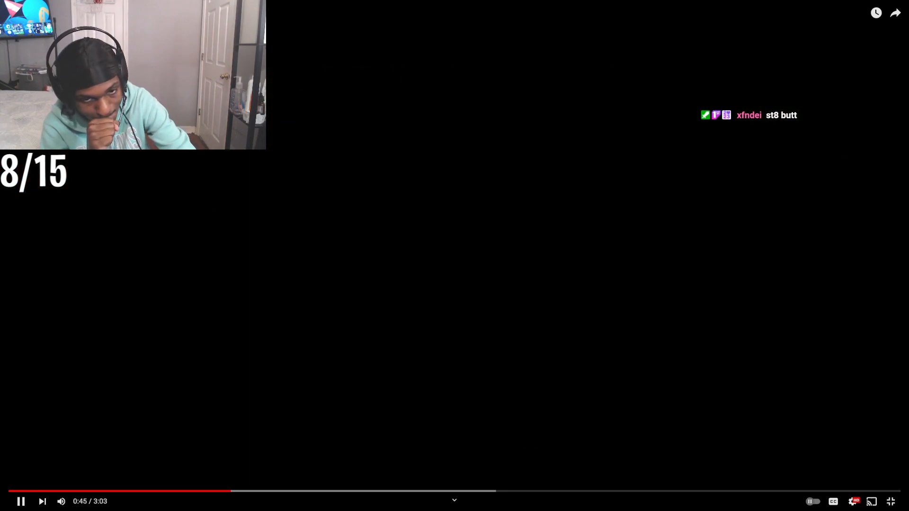
Pause and resume the fullscreen trailer a few times while watching.
click(20, 500)
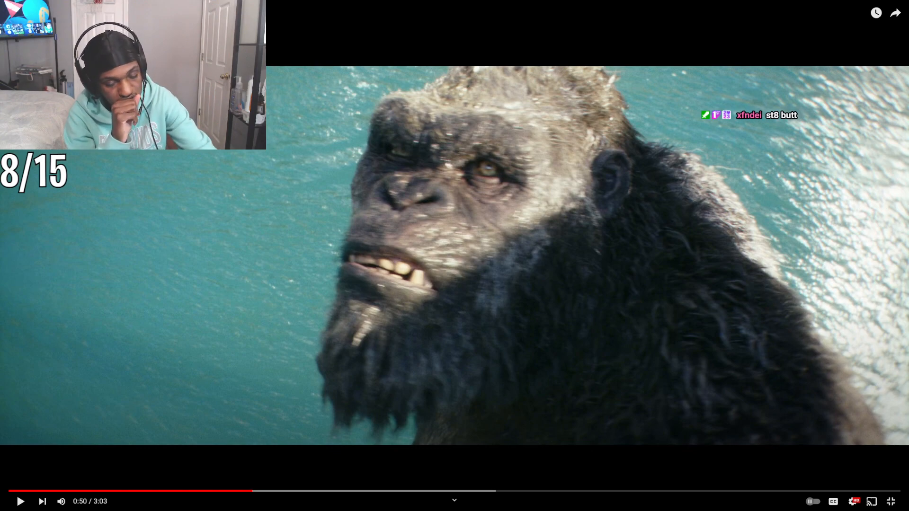
click(20, 502)
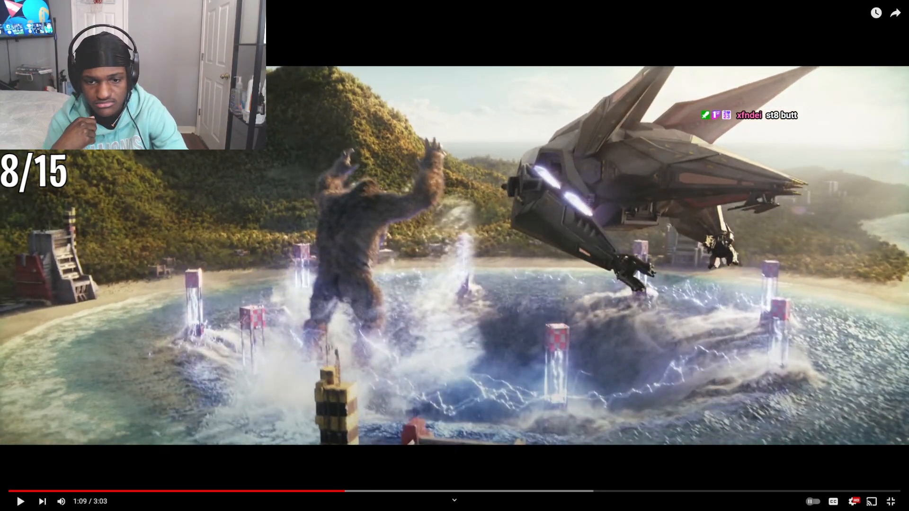
click(20, 501)
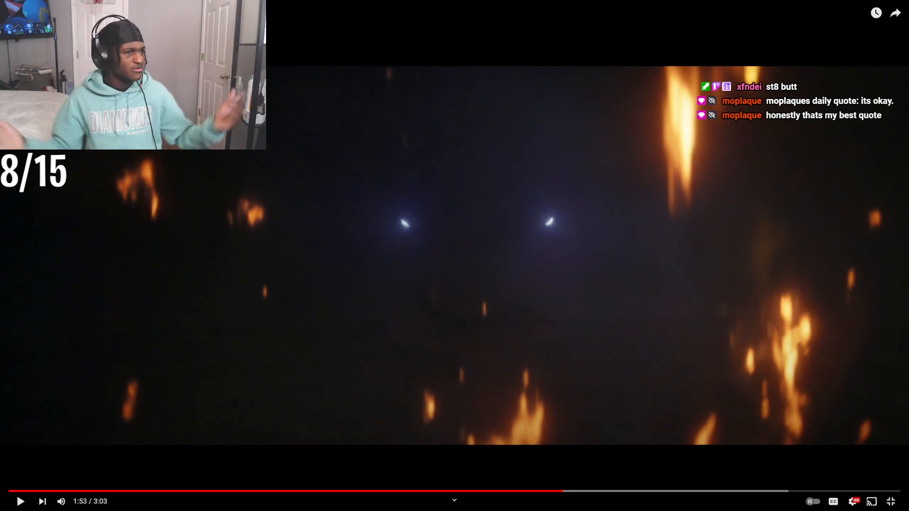
Resume the paused trailer from 1:55 and let it play on.
click(20, 501)
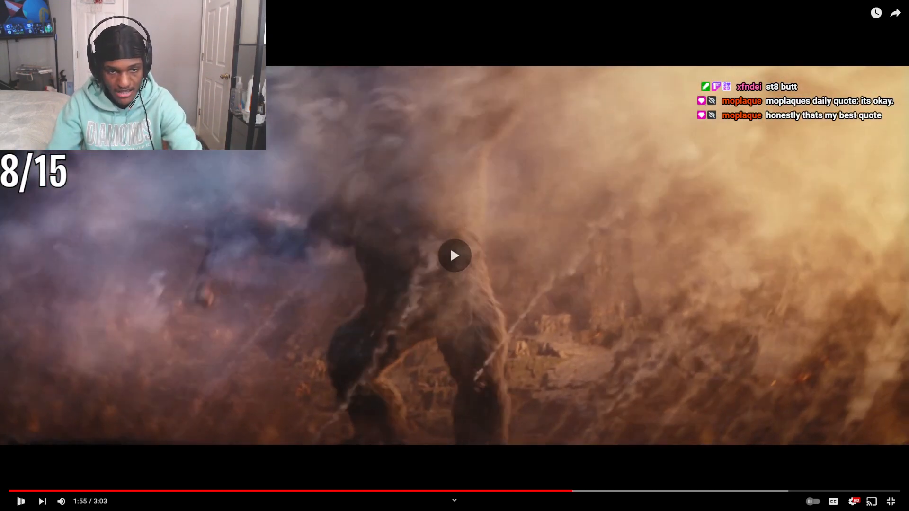
click(454, 255)
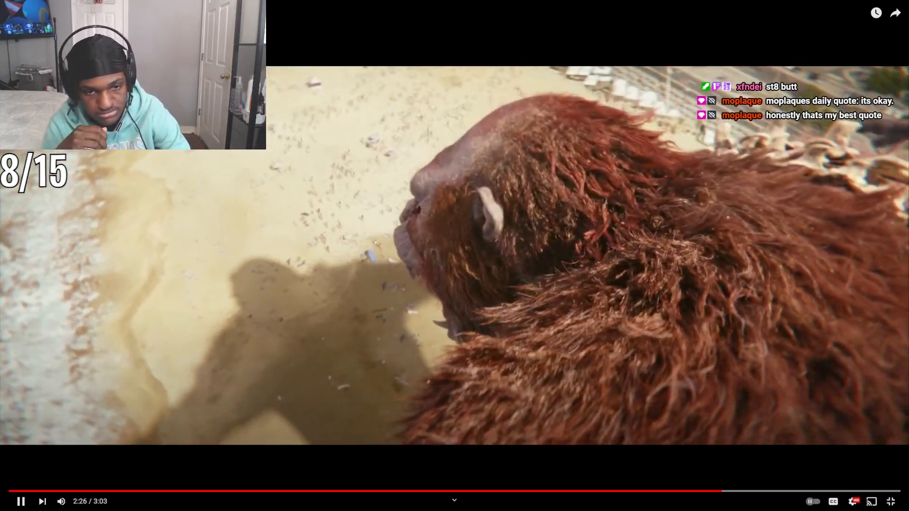
Pause the trailer to react, then continue watching from 2:34.
click(455, 255)
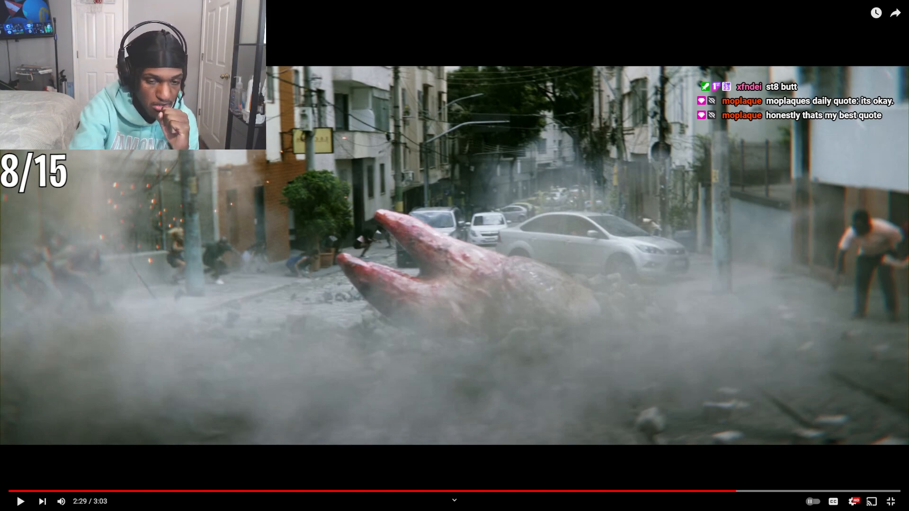
click(20, 501)
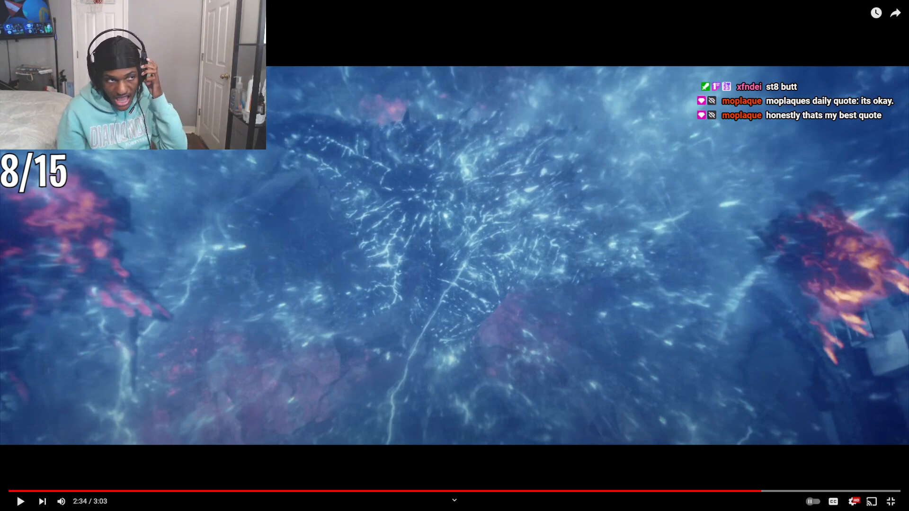
click(21, 501)
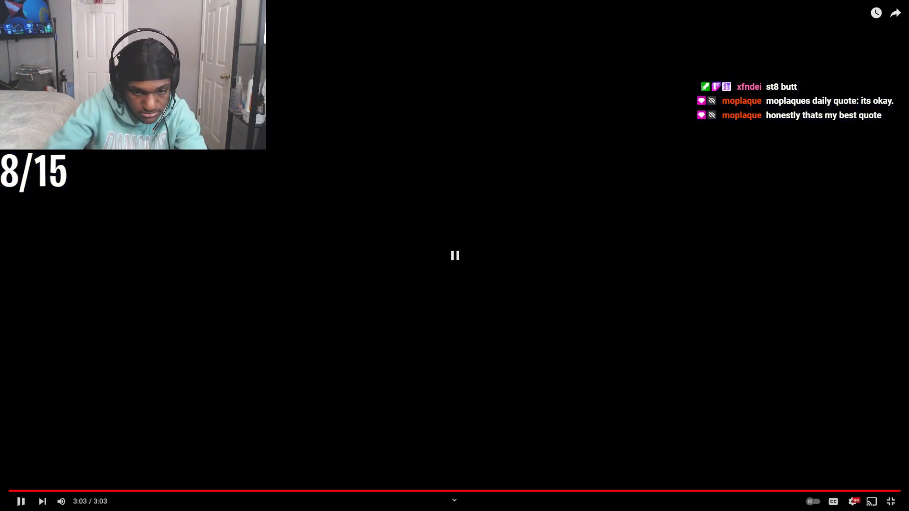
Stop playback once the trailer reaches its end at 3:03.
click(20, 501)
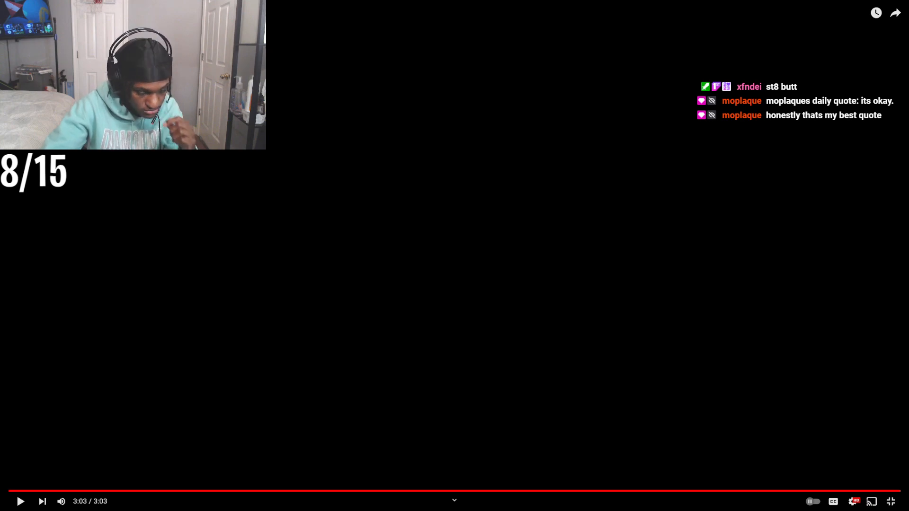